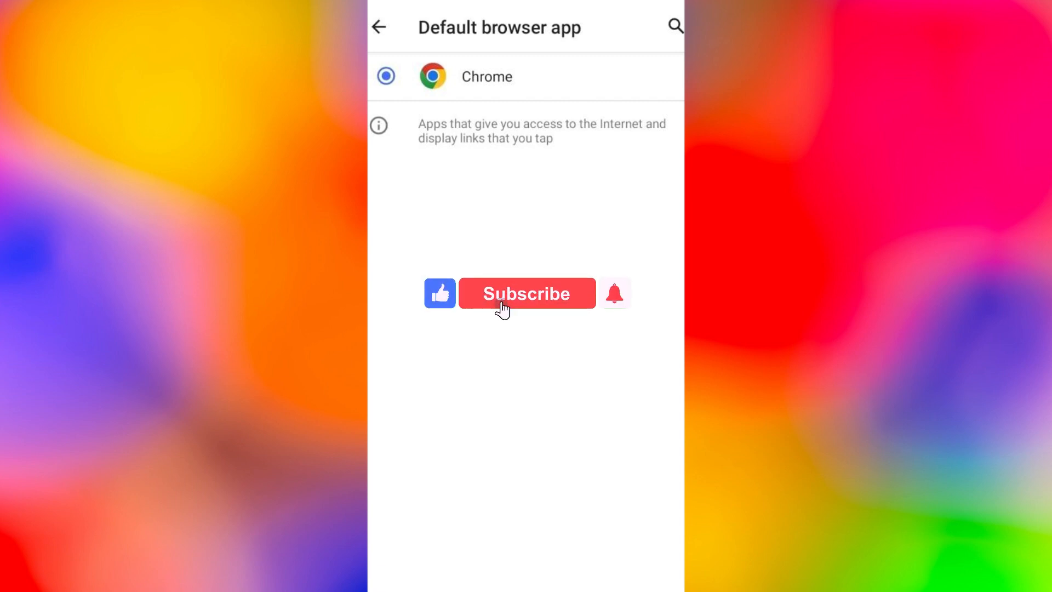
{"action": "left_click", "coordinate": [526, 294]}
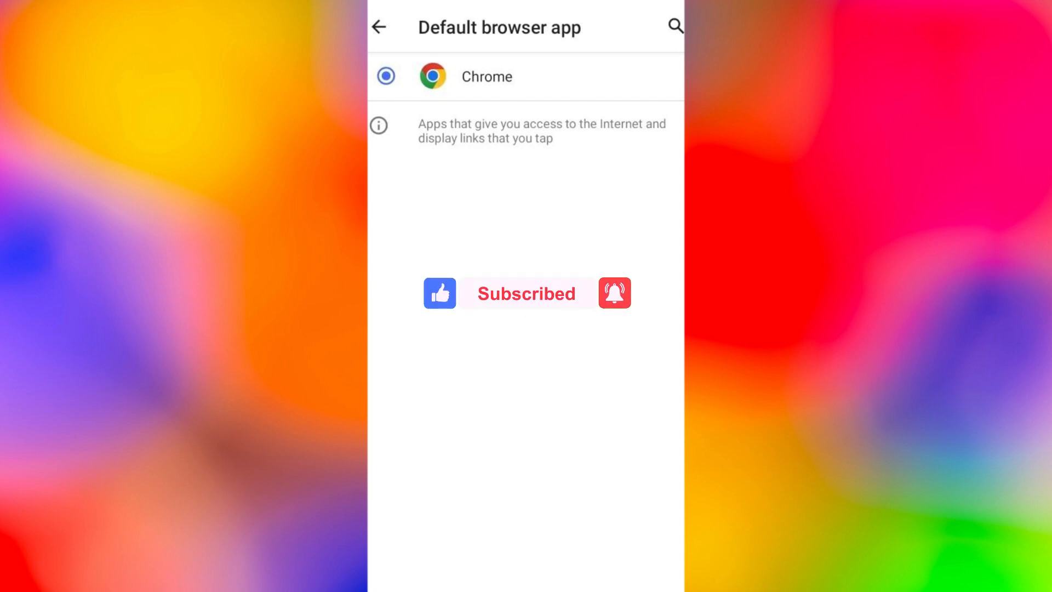